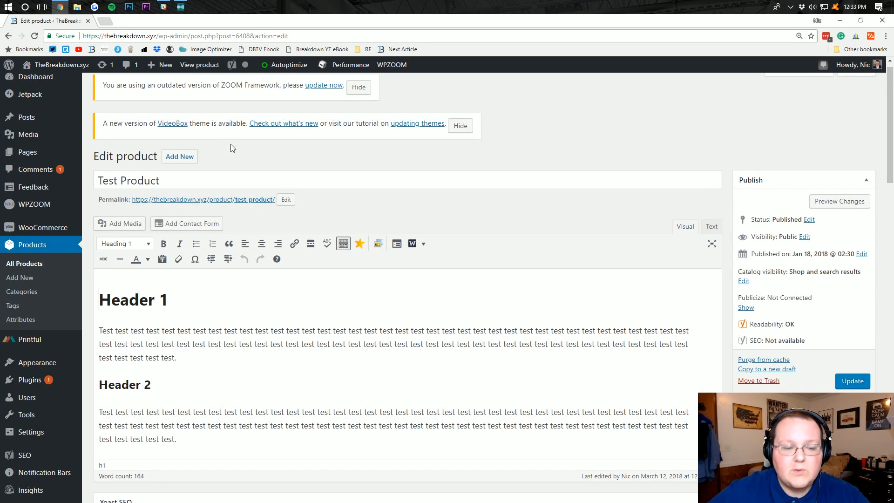
Scroll the Test Product edit page past the editor and Yoast SEO box to Product data
scroll(down, 3)
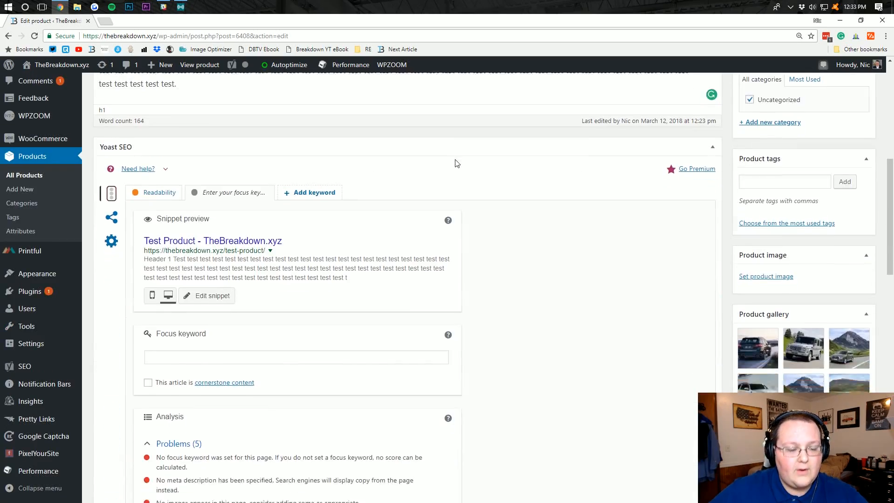
scroll(down, 3)
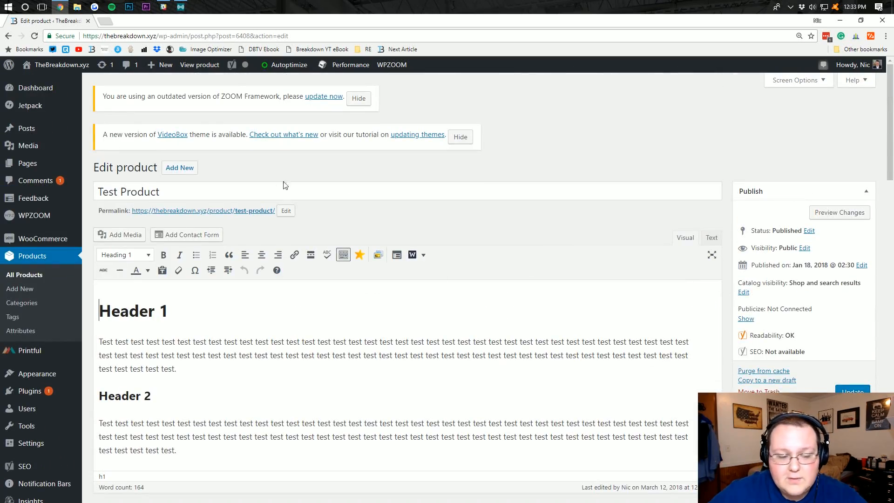
scroll(down, 3)
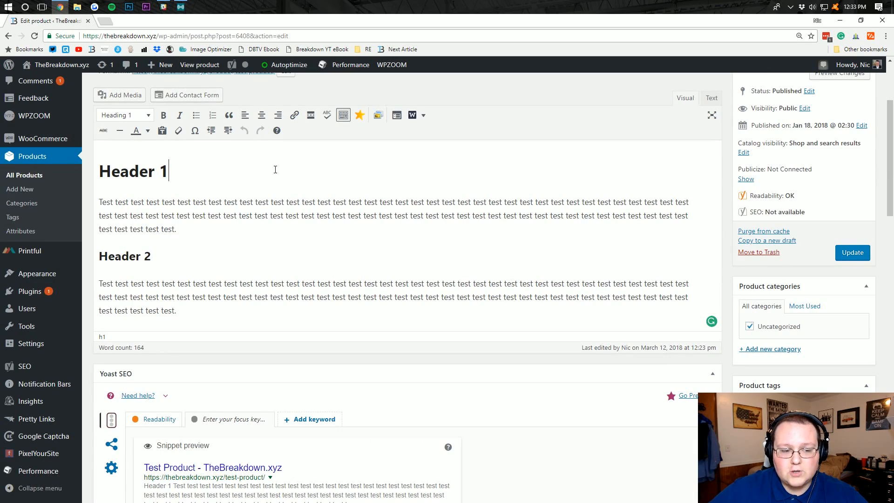
scroll(down, 3)
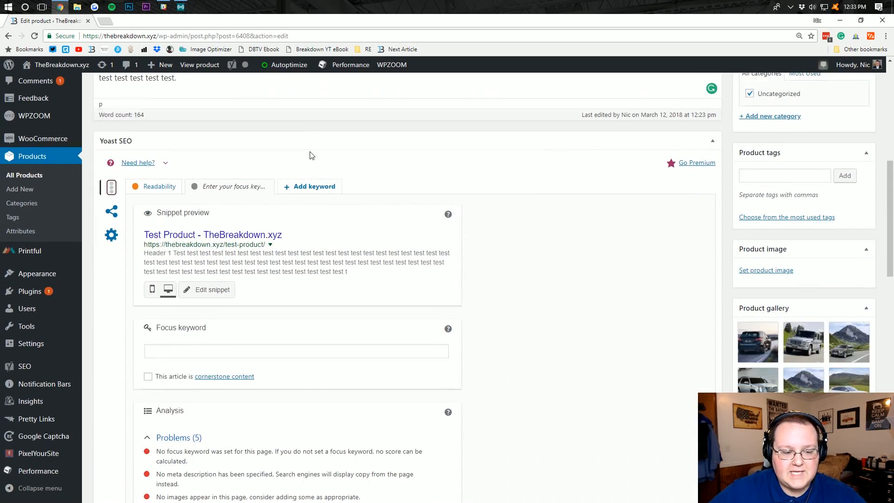
scroll(down, 3)
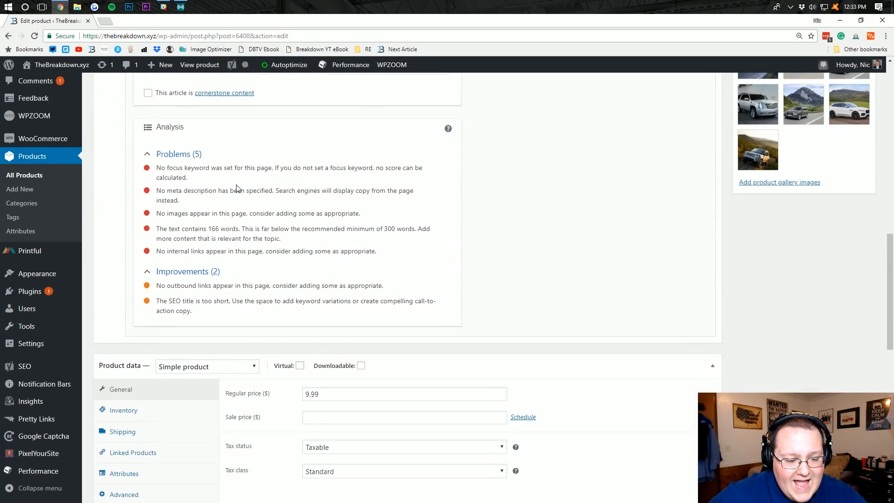
scroll(down, 3)
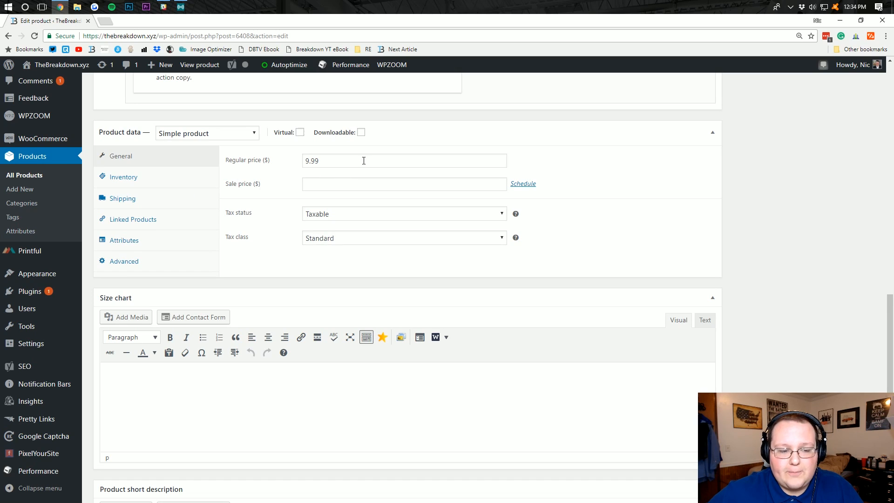
Change the product type to Variable product
click(133, 218)
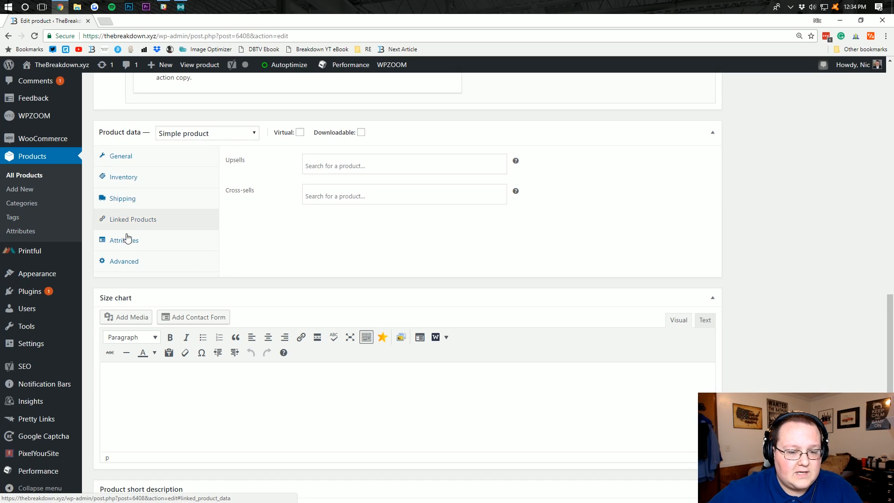
click(120, 155)
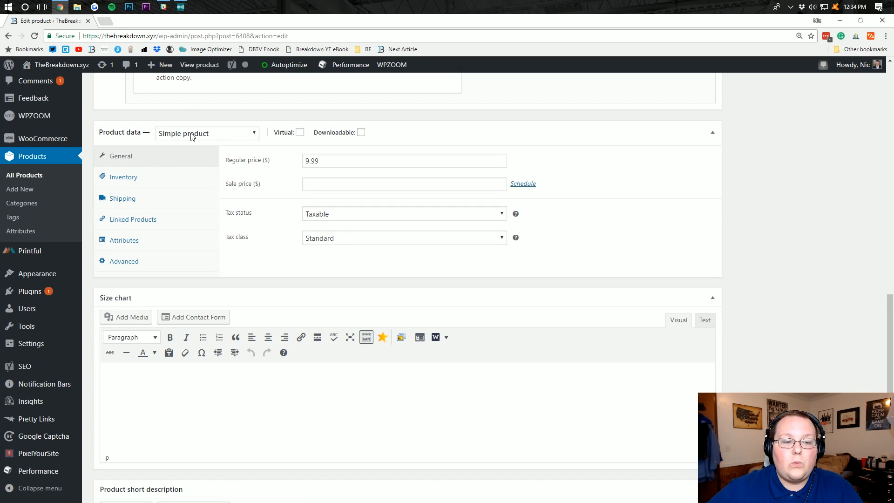
click(207, 132)
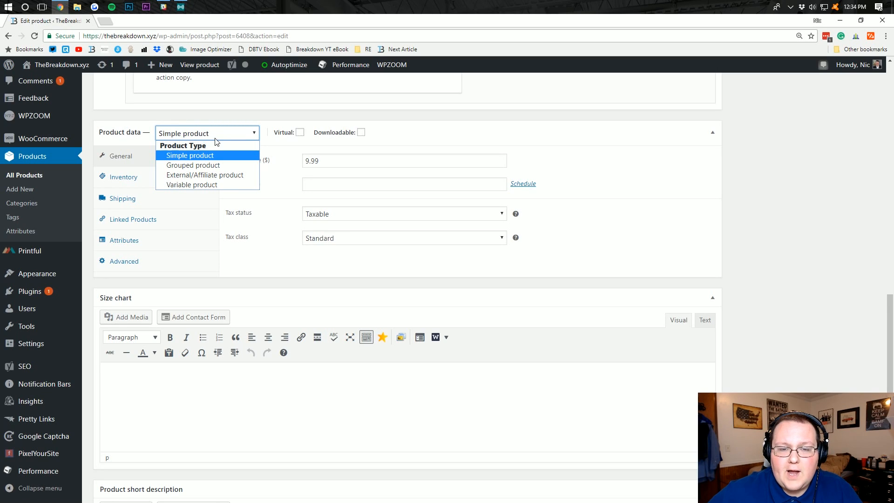
mouse_move(191, 184)
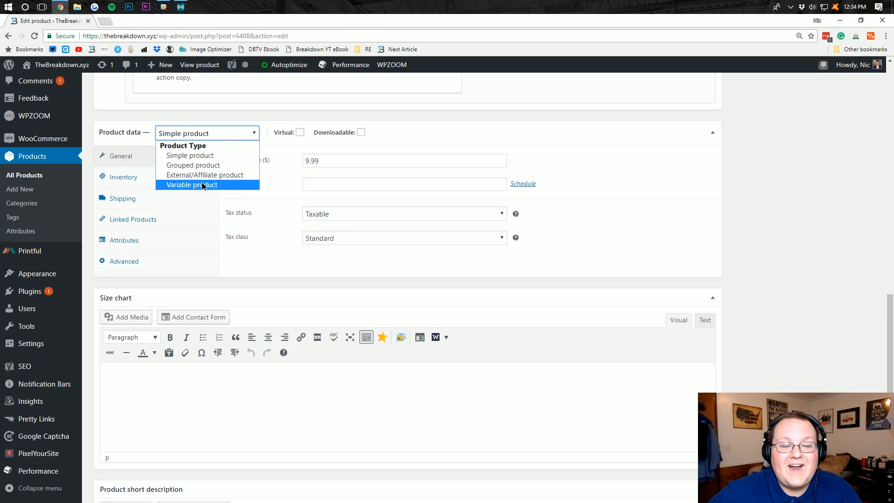
click(191, 185)
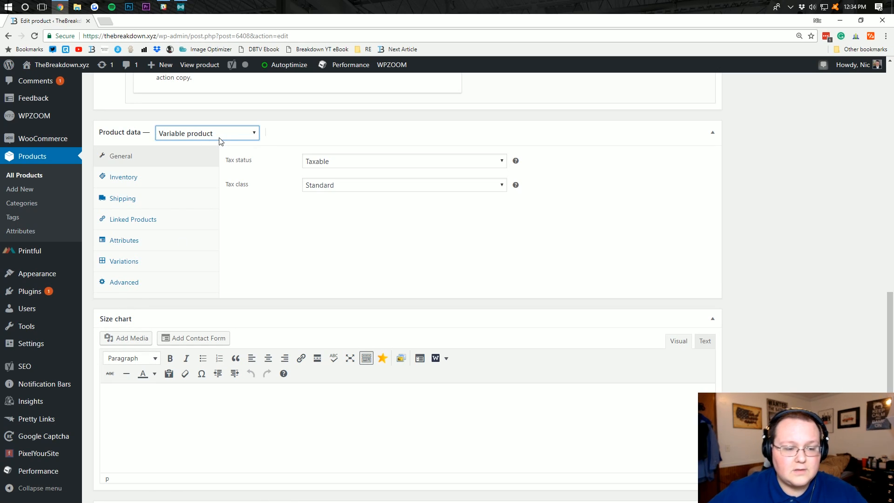
Add a blank custom product attribute under Attributes
click(124, 241)
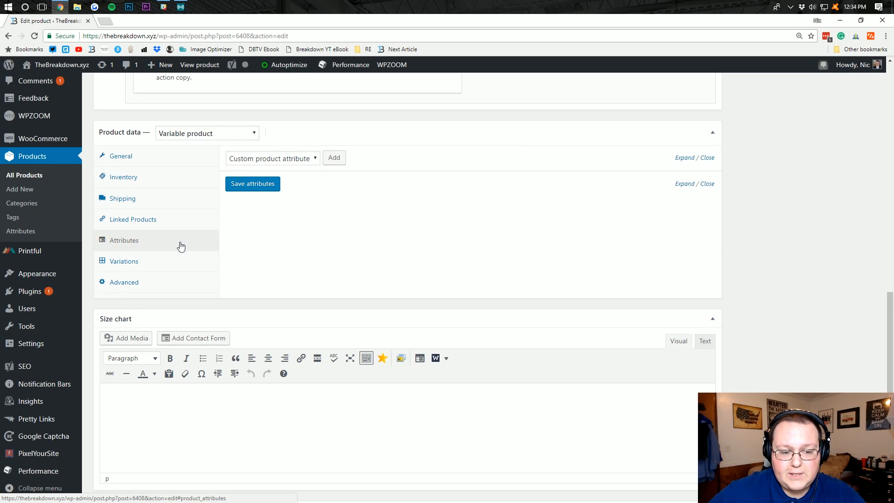
click(272, 158)
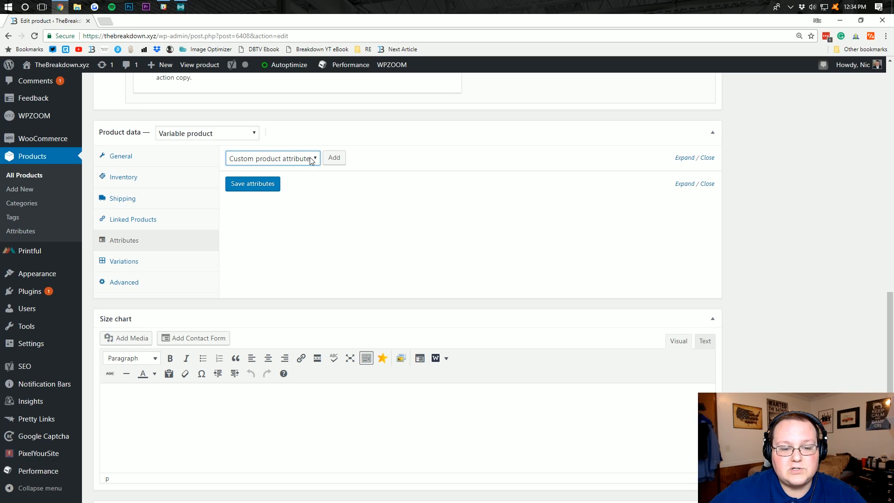
click(252, 183)
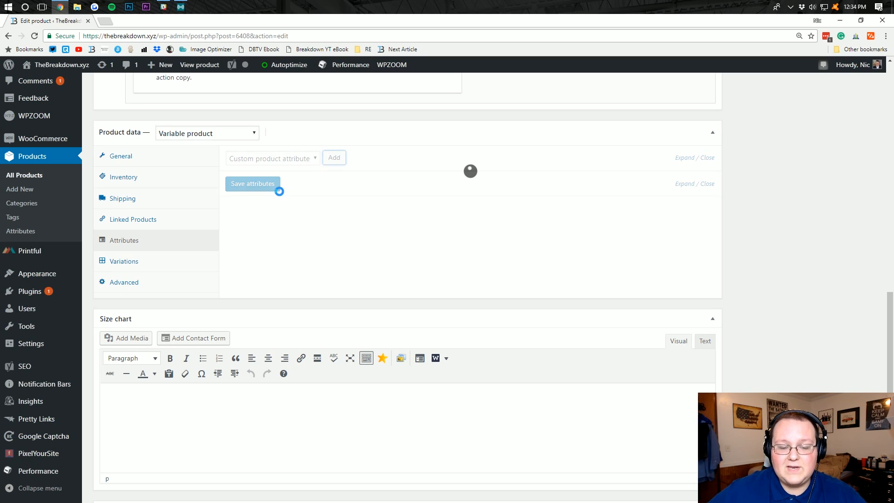
click(334, 157)
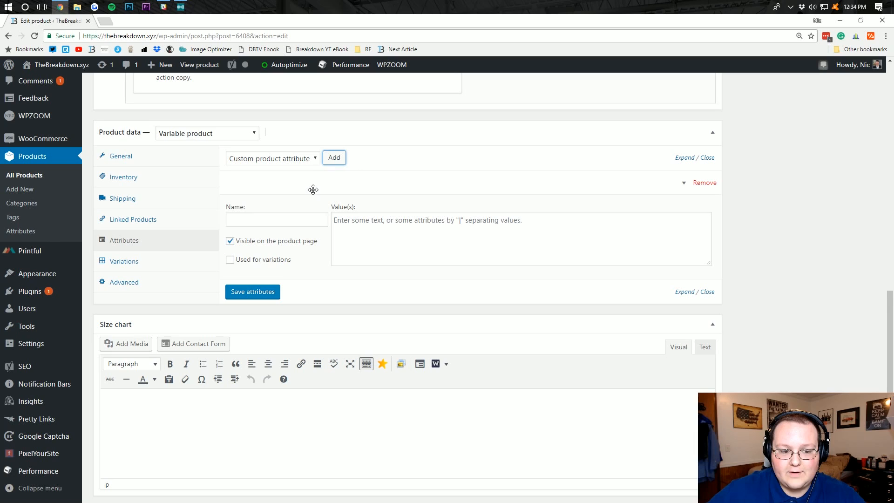
Name the attribute Color with values Red | White | Blue, use it for variations, and save
click(276, 219)
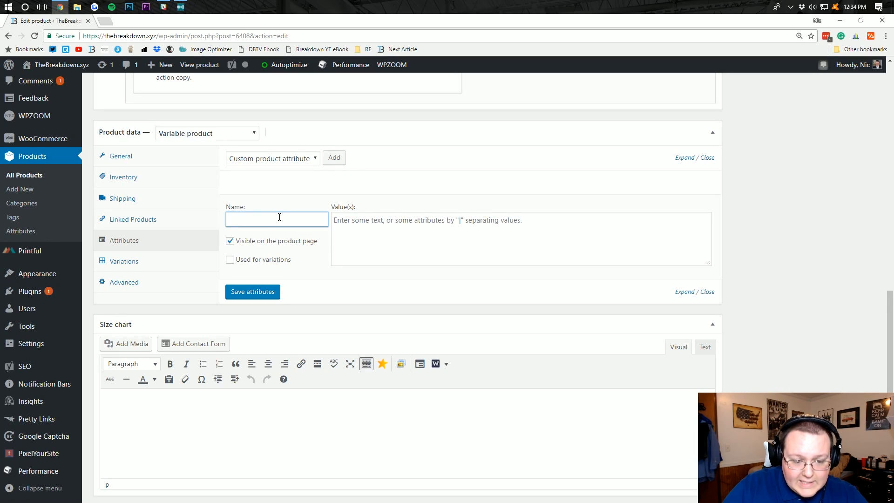
text(Color)
click(521, 238)
text(Red | White | Blue)
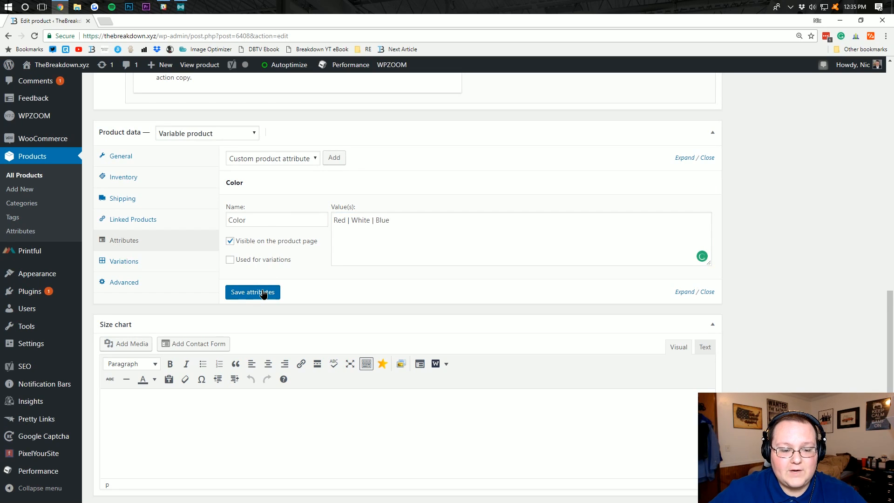
click(229, 259)
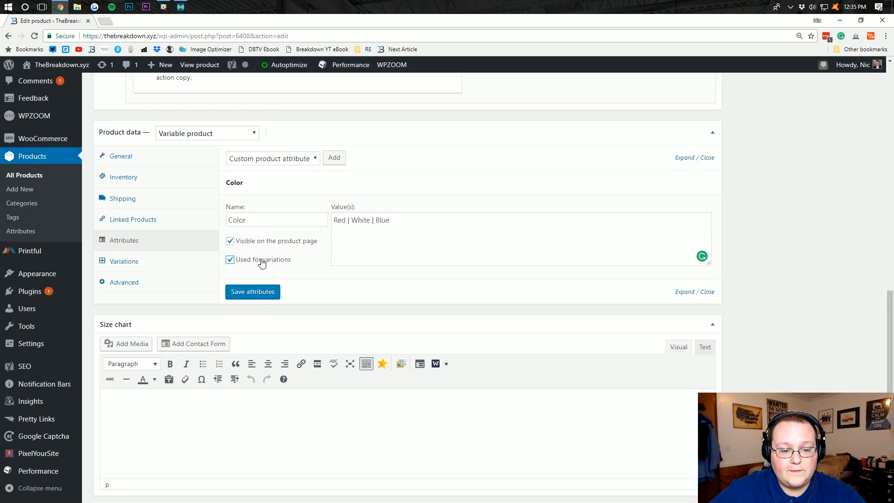
click(252, 292)
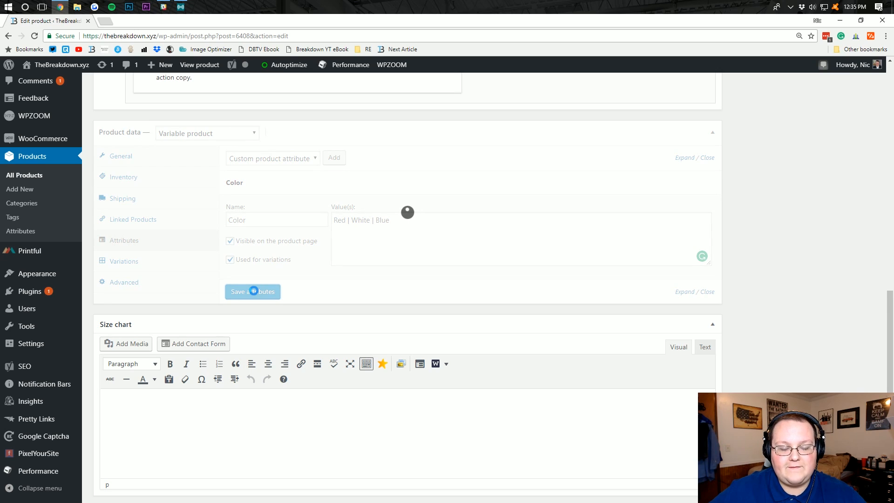
Create the Red, White and Blue variations from all attributes and dismiss the '3 variations added' alert
click(124, 260)
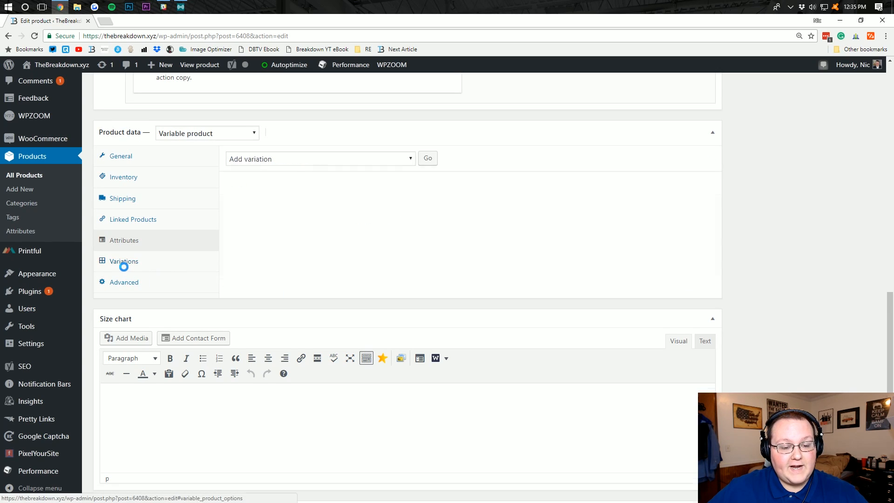
click(124, 261)
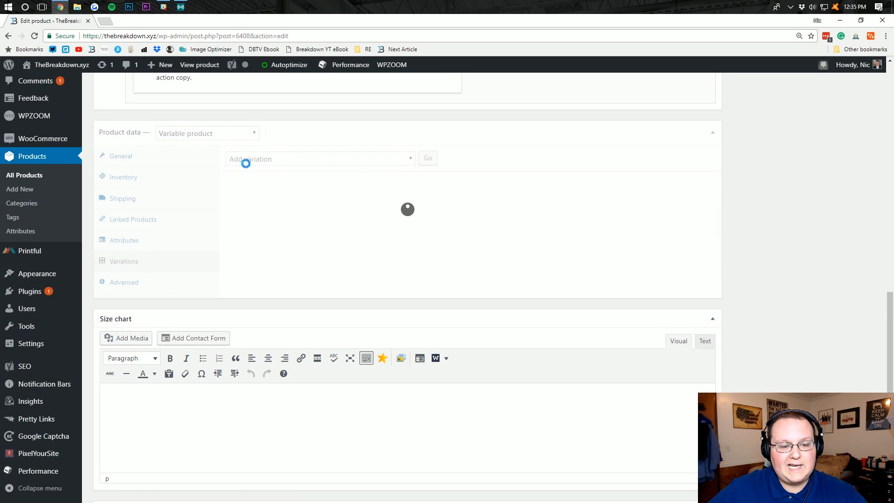
click(320, 158)
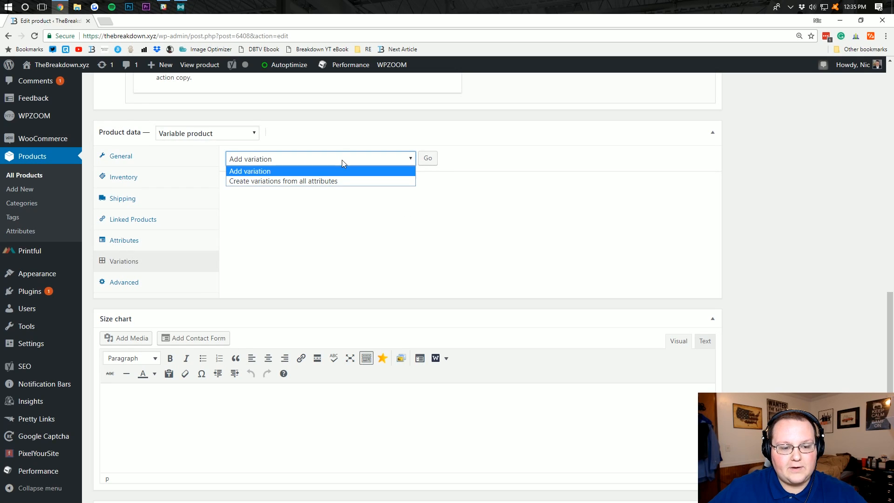
click(284, 181)
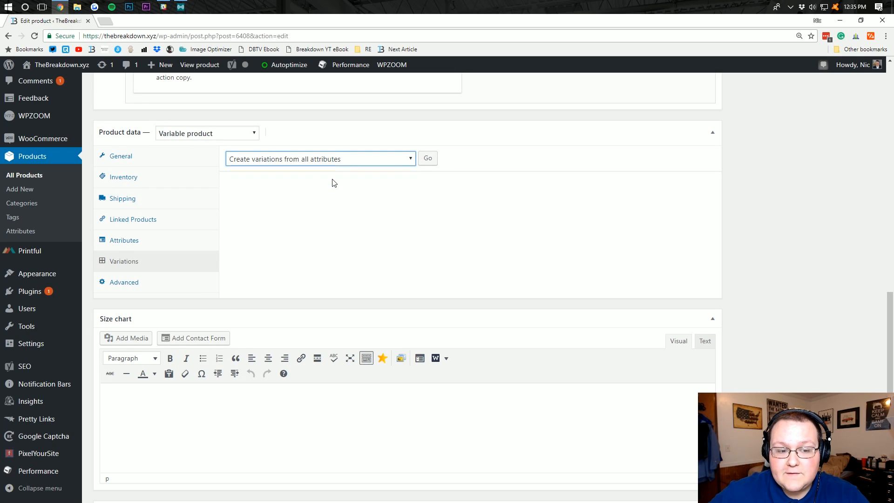
click(426, 158)
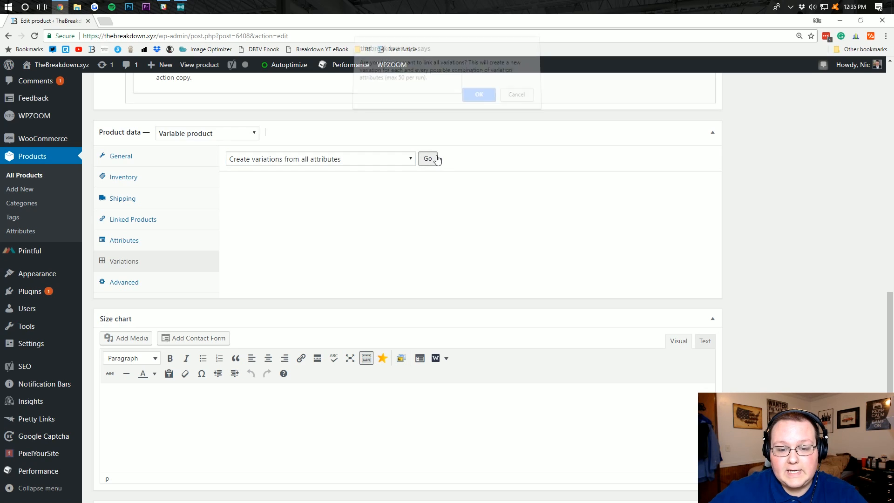
click(479, 94)
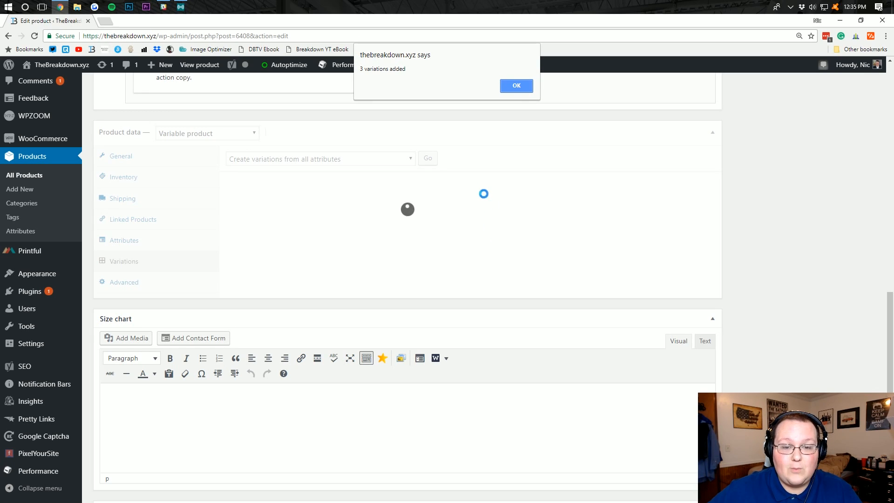
click(515, 85)
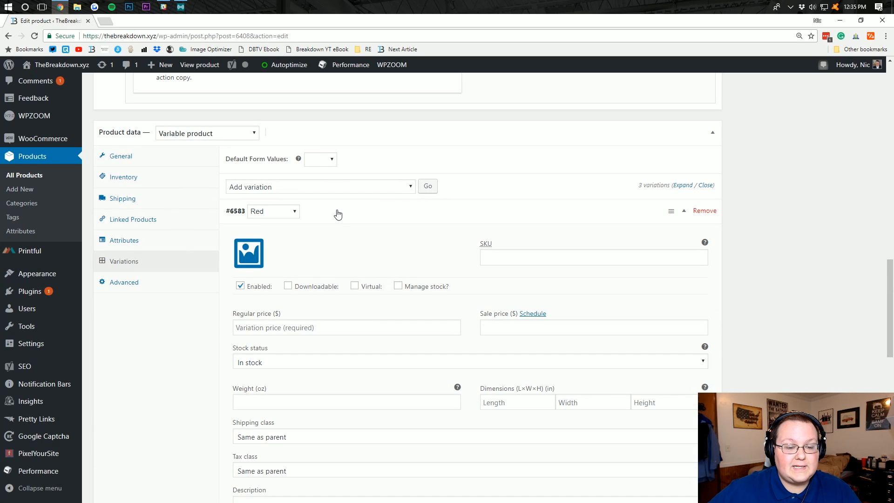
Give the Red variation a 9.99 regular price with Manage stock left off
scroll(down, 3)
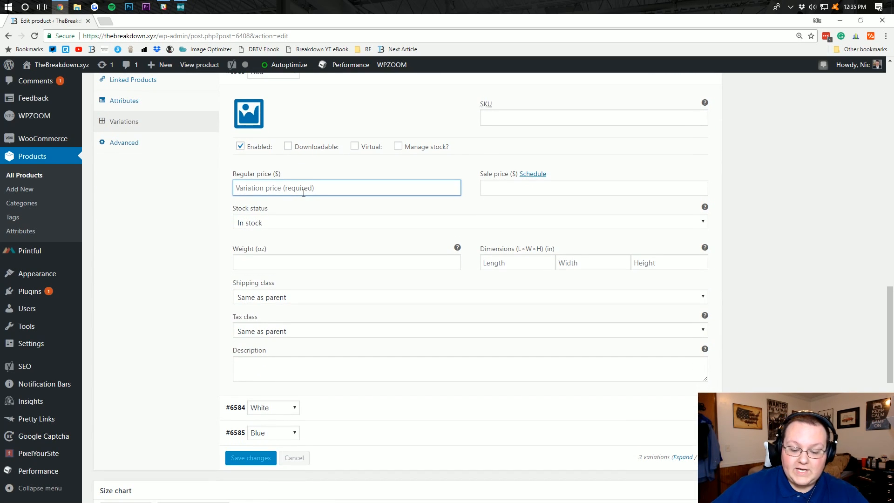
text(9.99)
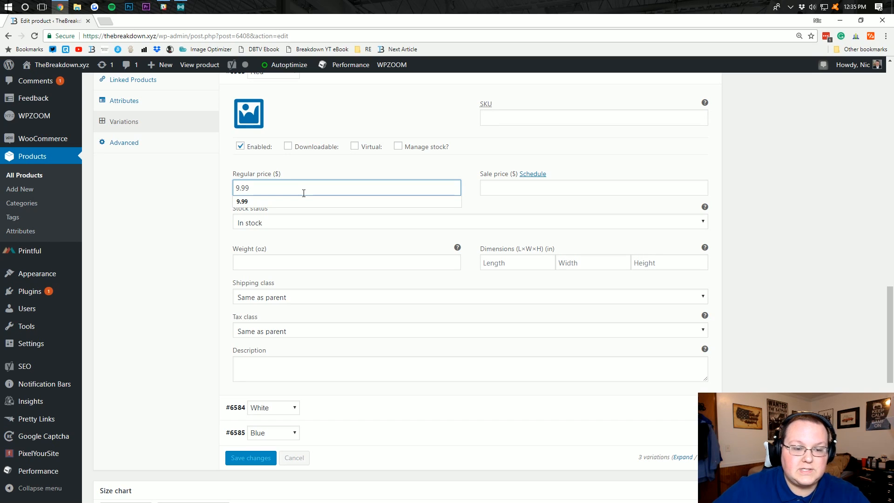
click(397, 145)
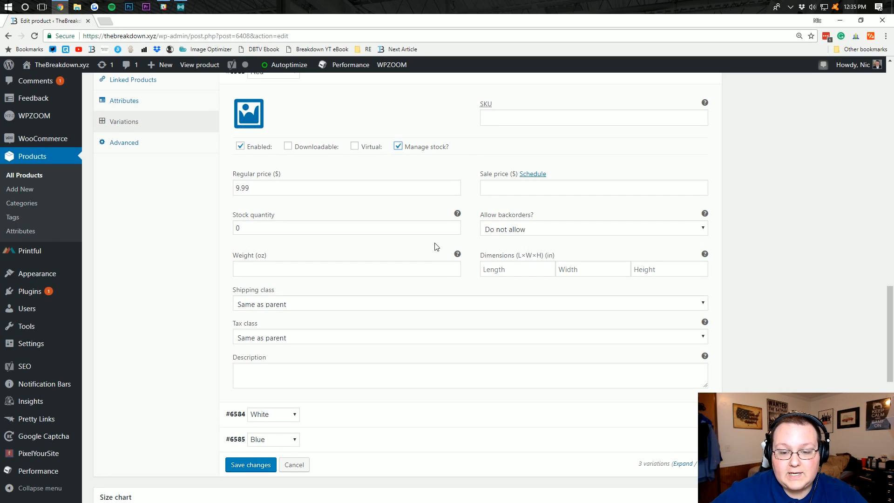
click(397, 145)
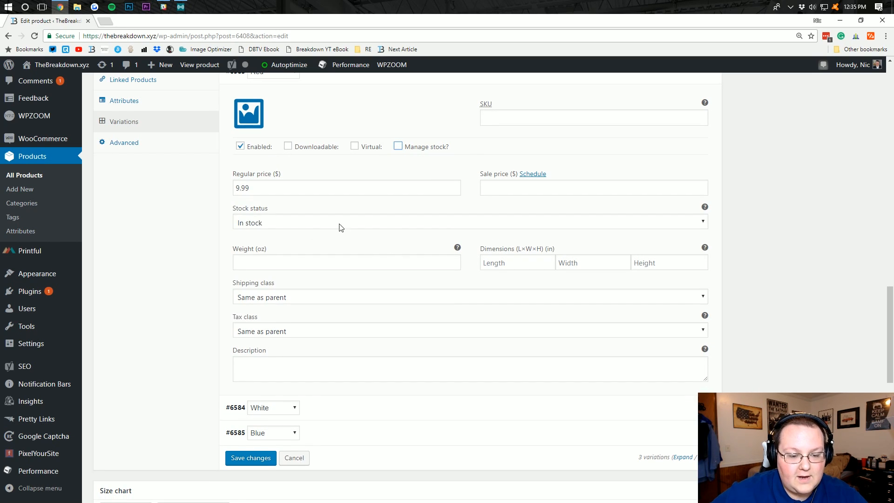
scroll(down, 3)
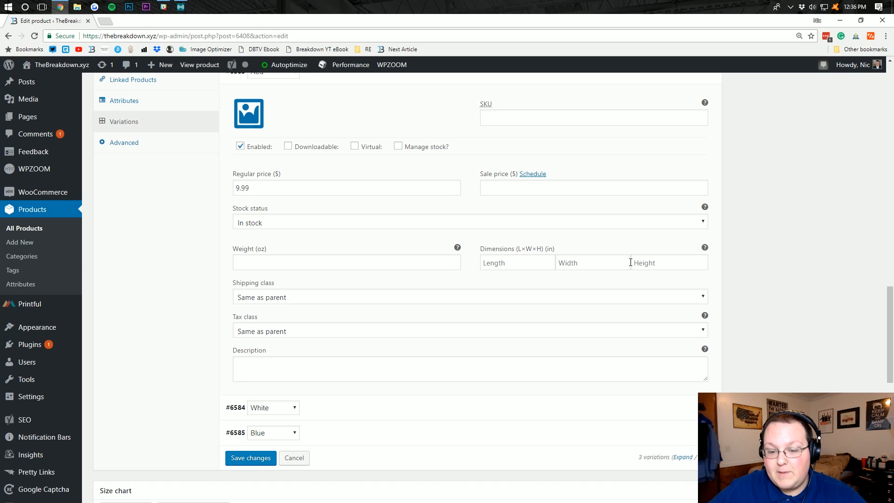
scroll(down, 3)
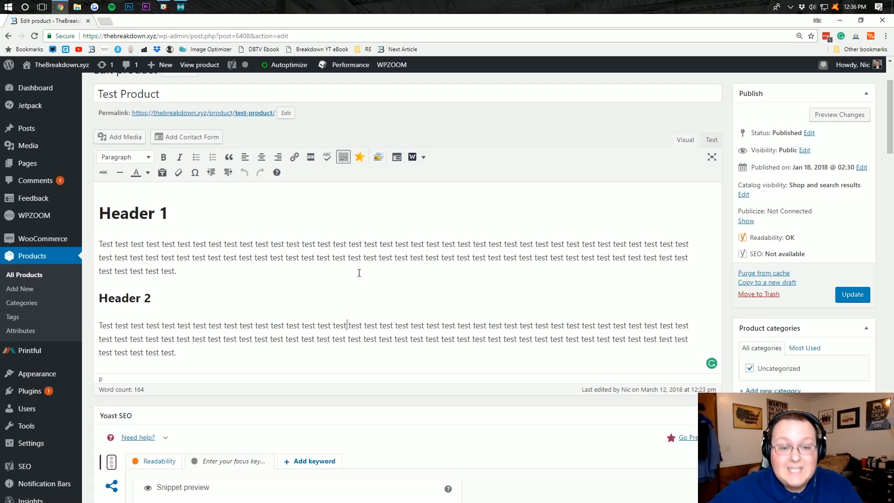
scroll(down, 3)
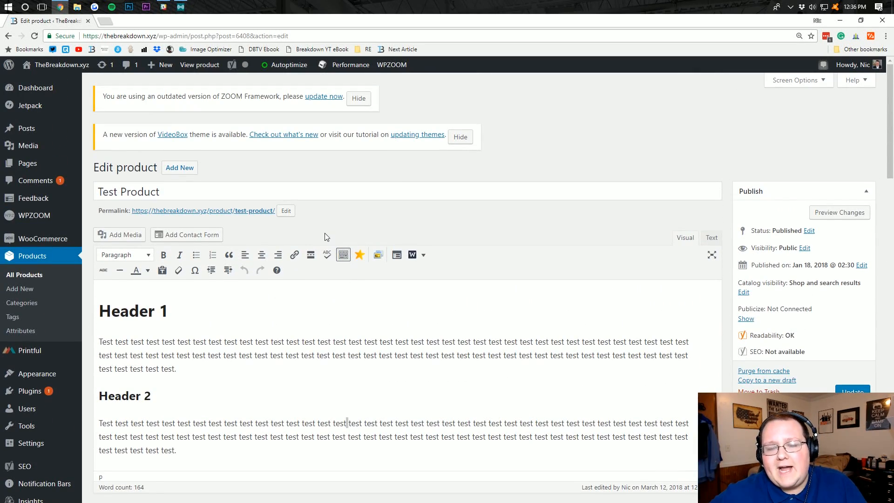
mouse_move(320, 236)
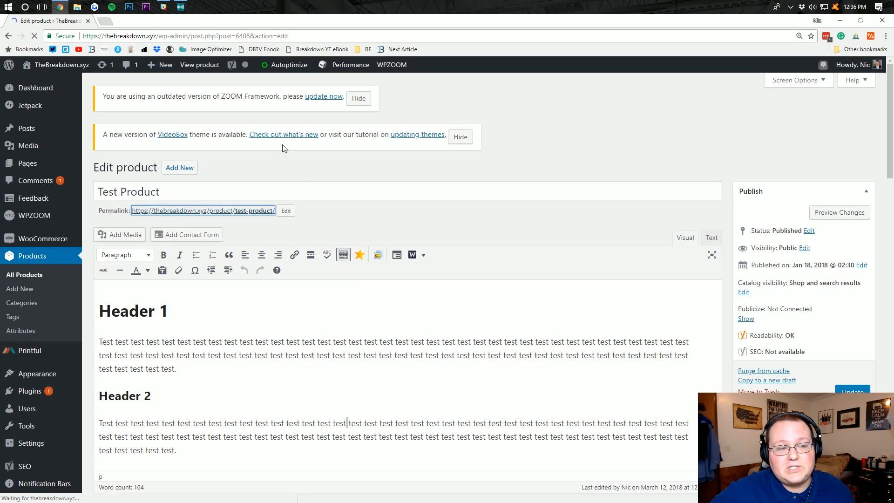
Preview Test Product on the storefront, pick Blue, and return to the editor
click(199, 64)
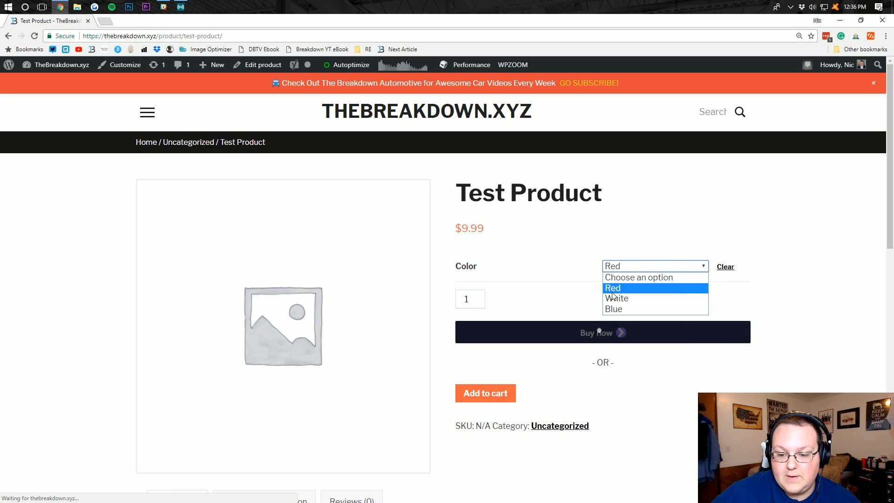
click(614, 308)
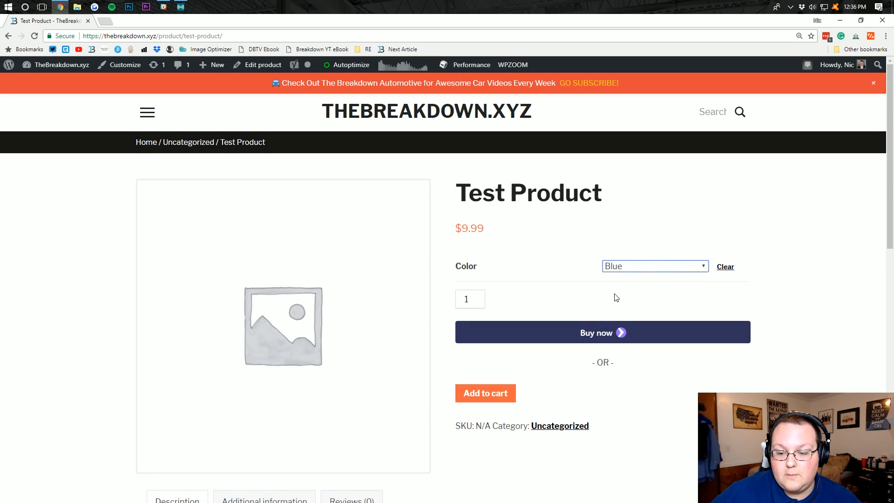
click(262, 64)
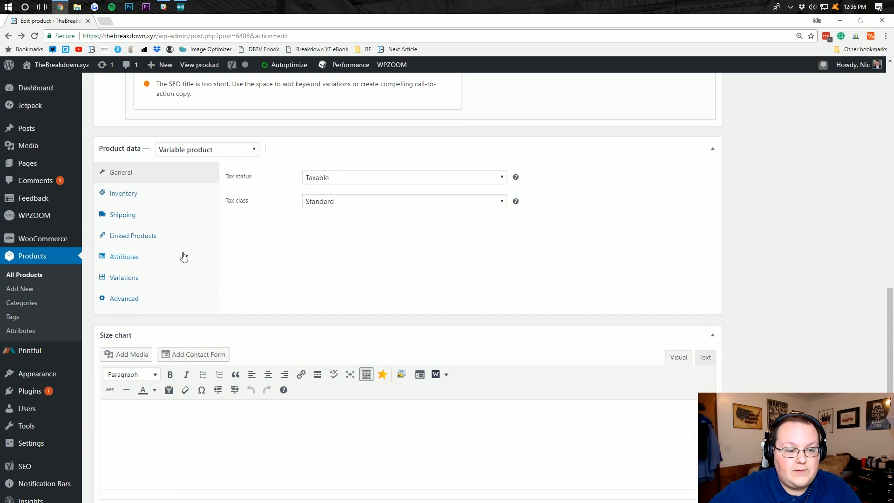
Set the red car photo from the Media Library as the Red variation's image
click(124, 277)
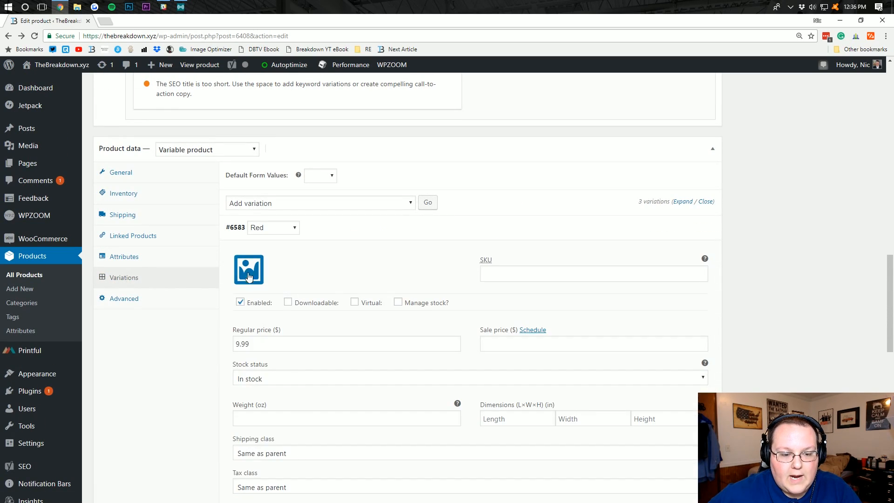
click(248, 269)
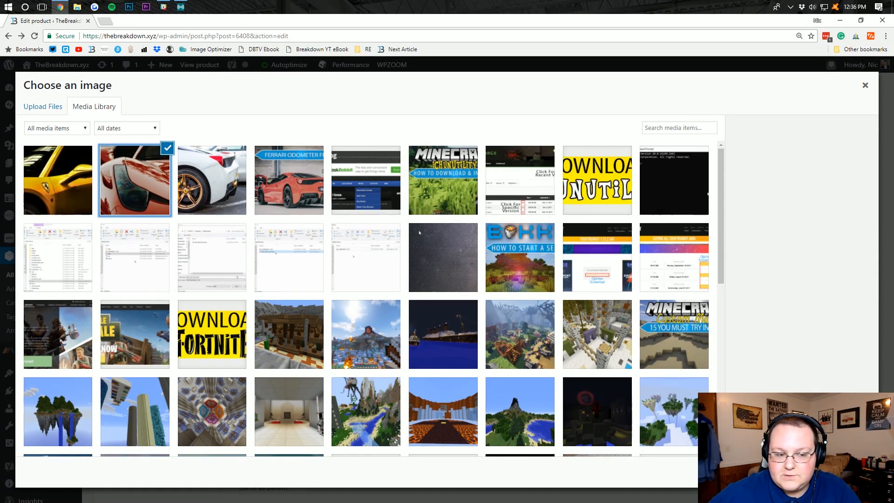
click(865, 84)
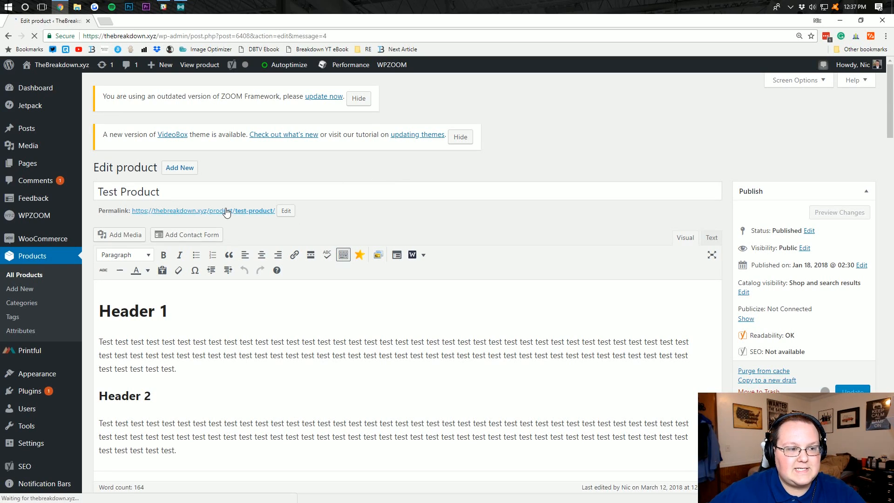
On the storefront product page, select Red then Blue to confirm each variation's photo
click(851, 392)
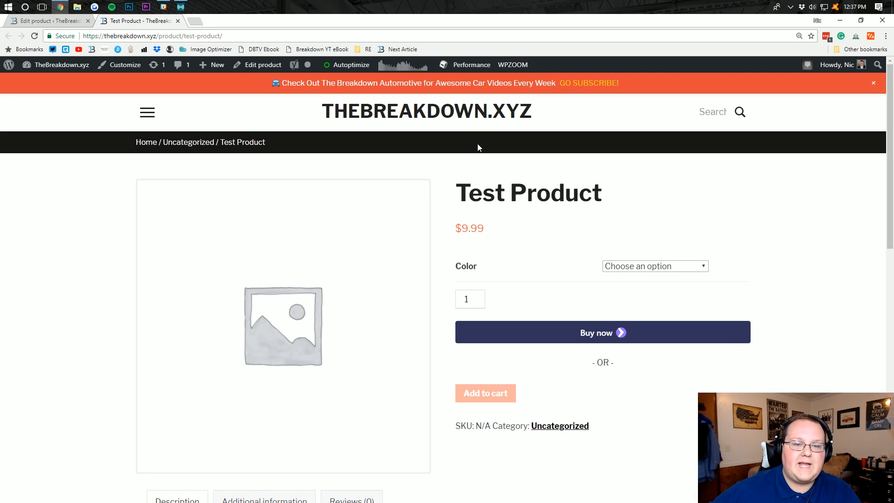
click(654, 266)
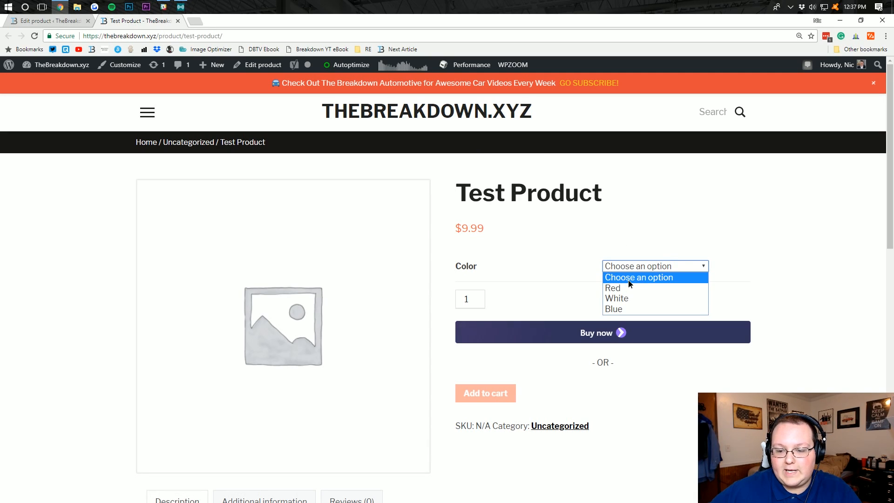
mouse_move(617, 298)
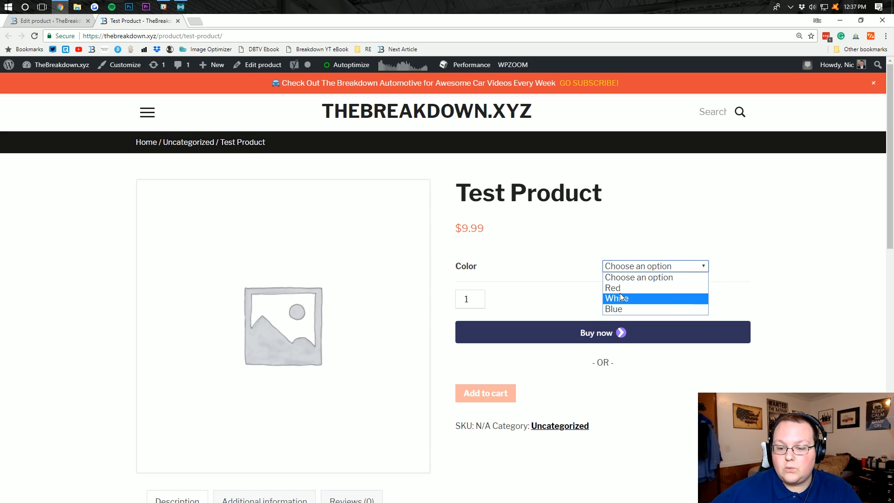
click(612, 287)
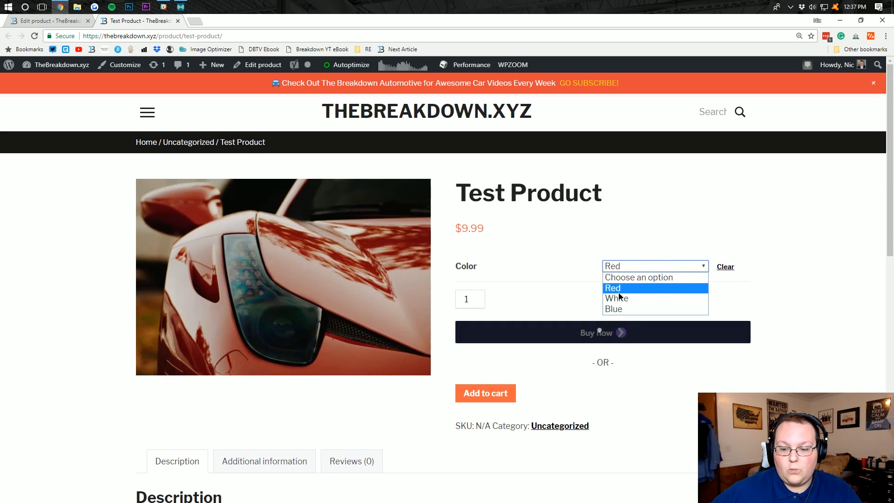
click(614, 308)
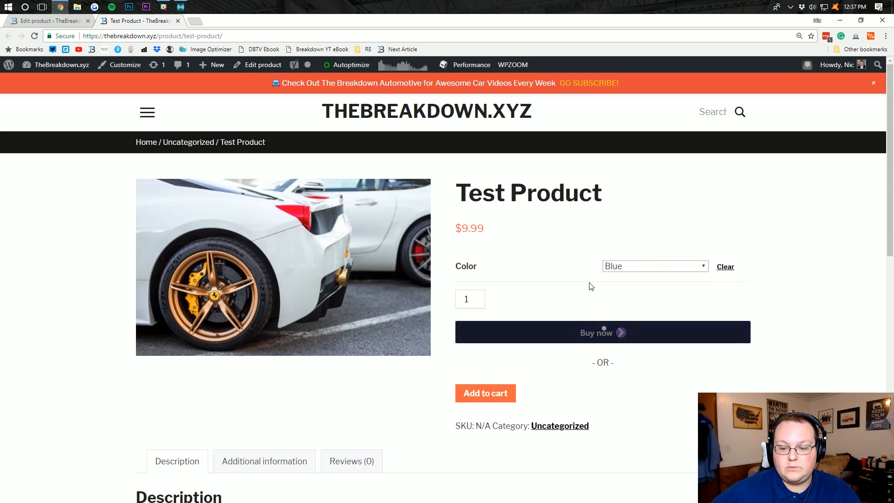